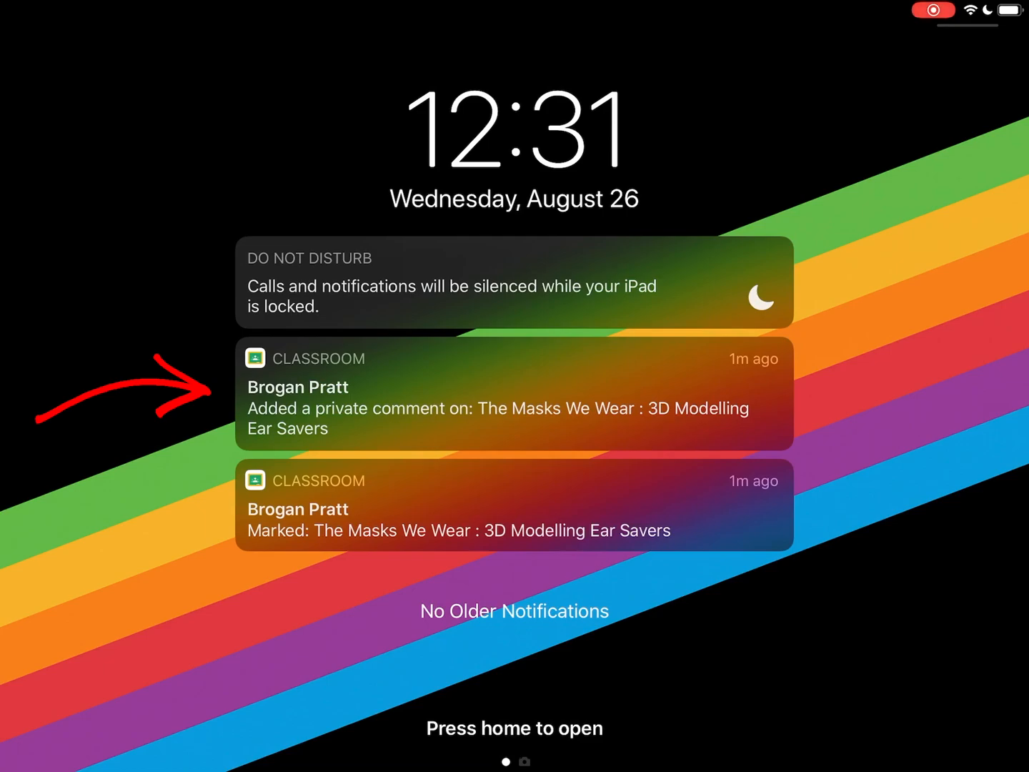
Step: Open Google Classroom from the lock-screen notification, landing on the 5D ITL 2020-21 stream
{"action": "left_click", "coordinate": [514, 392]}
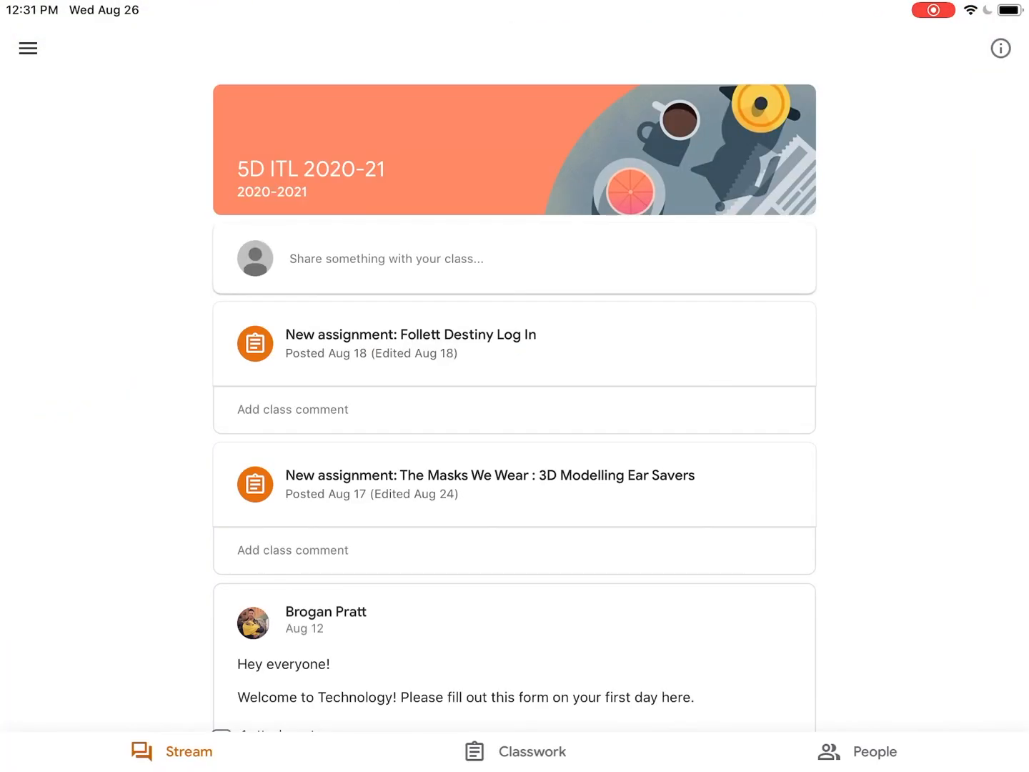
Step: Open The Masks We Wear assignment and expand Your work to show the 3/4 rubric score
{"action": "left_click", "coordinate": [490, 475]}
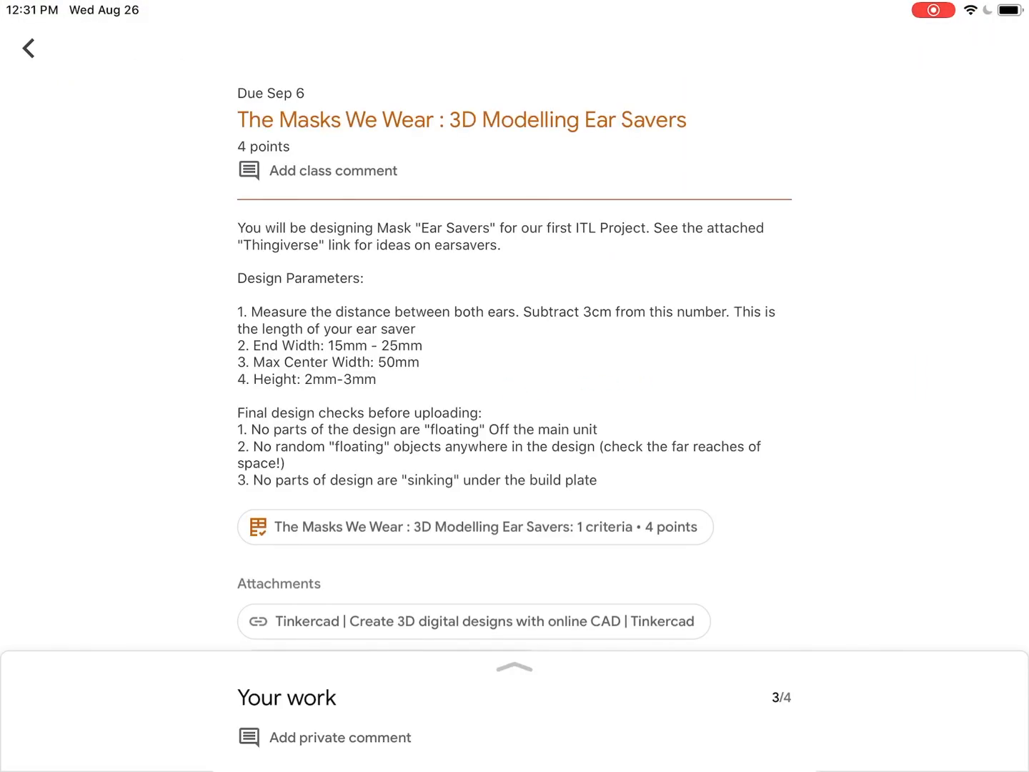
{"action": "left_click", "coordinate": [513, 666]}
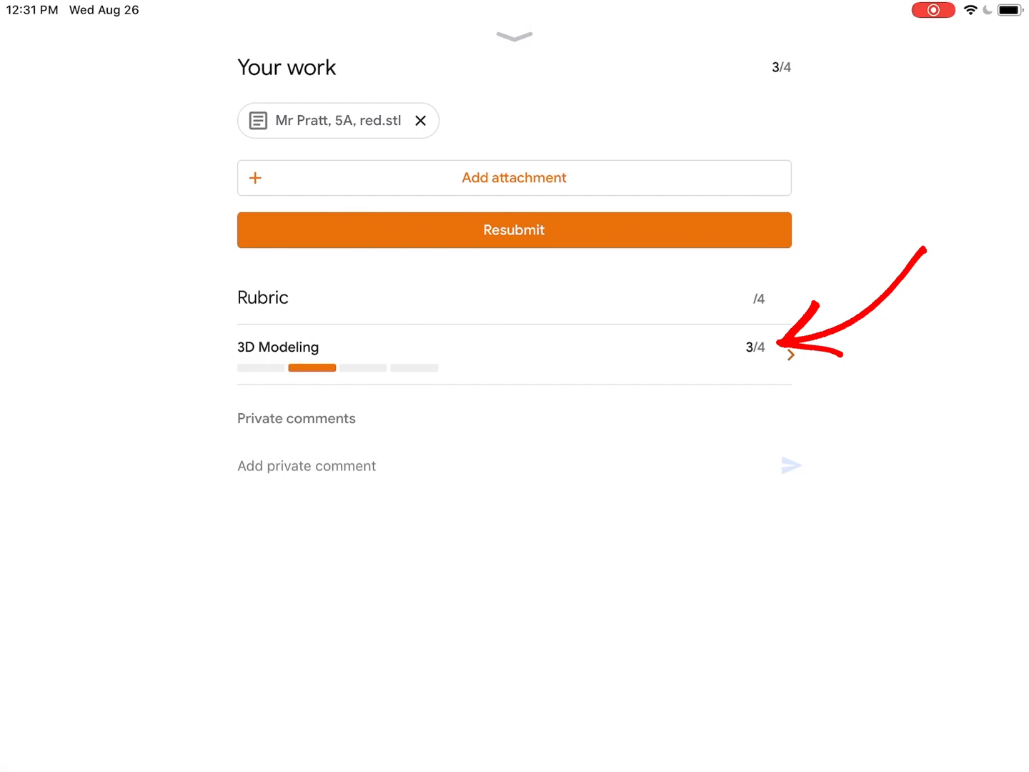
{"action": "left_click", "coordinate": [792, 356]}
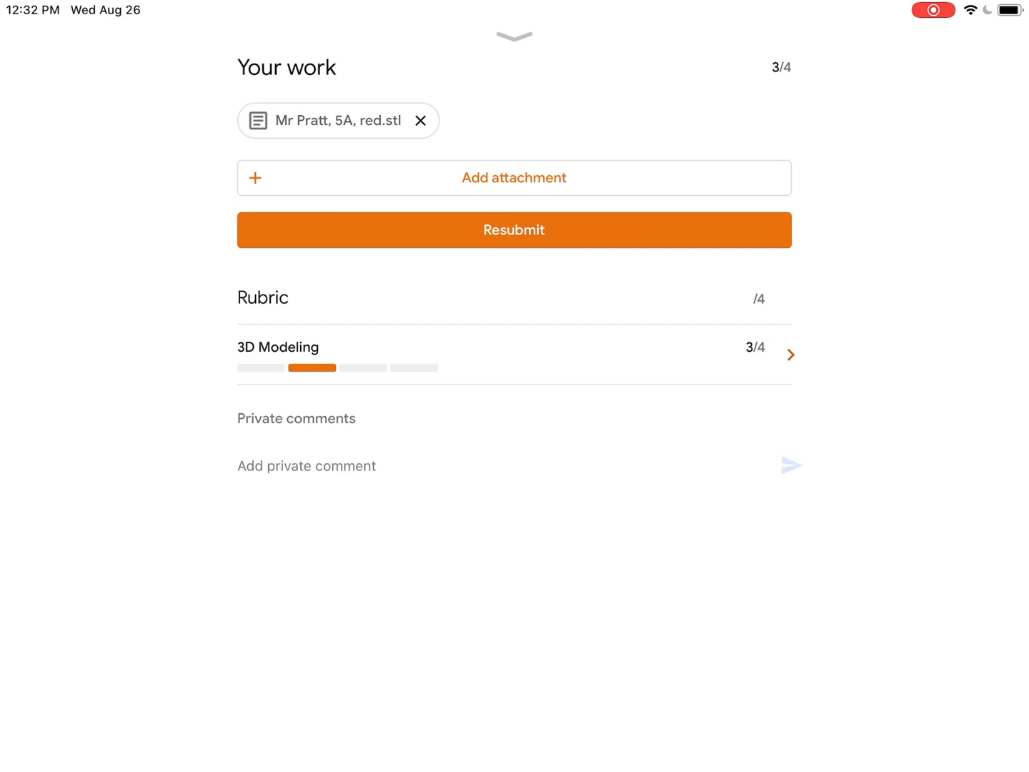
{"action": "left_click", "coordinate": [327, 120]}
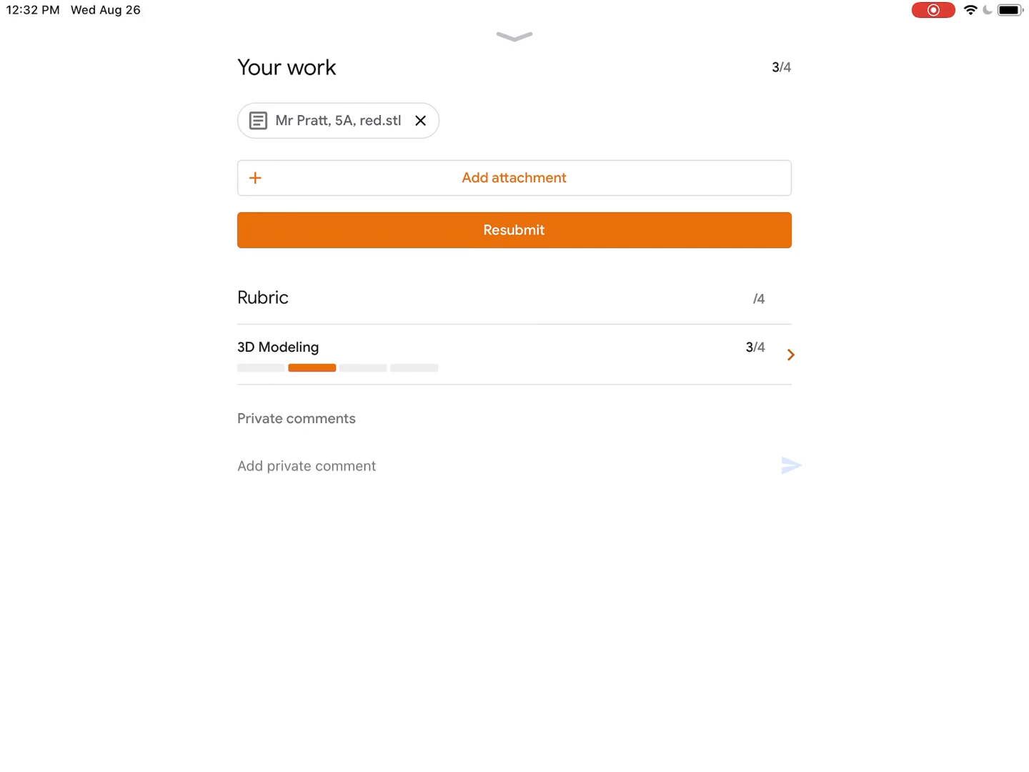
Step: Collapse Your work and navigate back to the 5D ITL 2020-21 Classwork list
{"action": "left_click", "coordinate": [513, 37]}
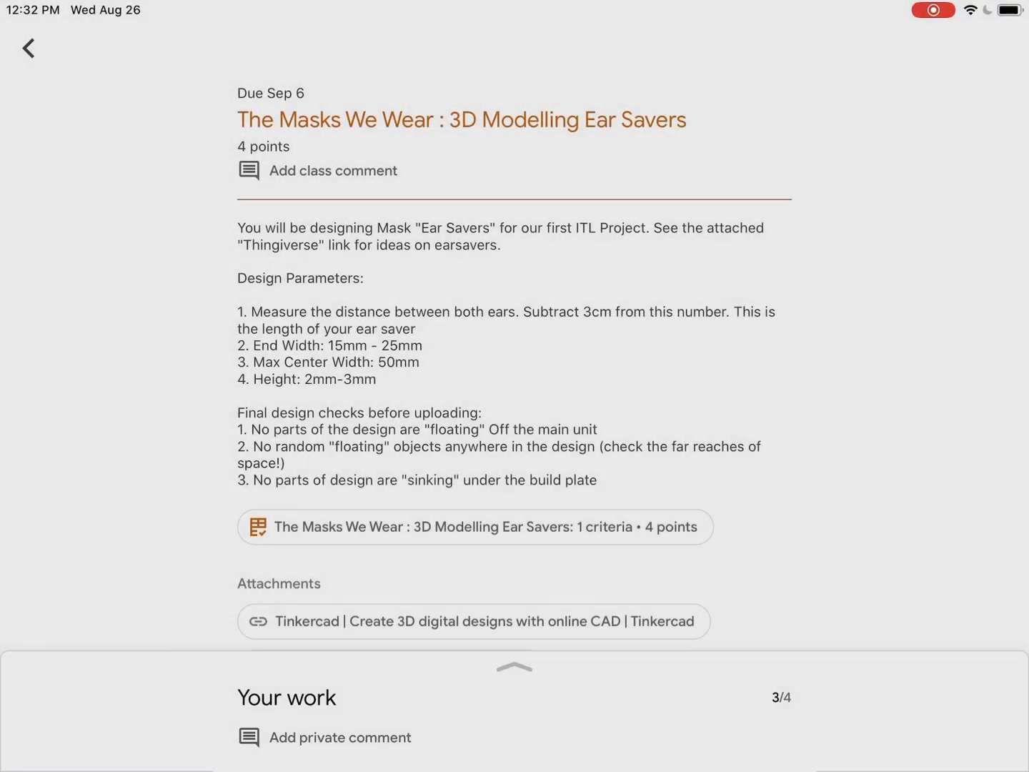
{"action": "left_click", "coordinate": [29, 48]}
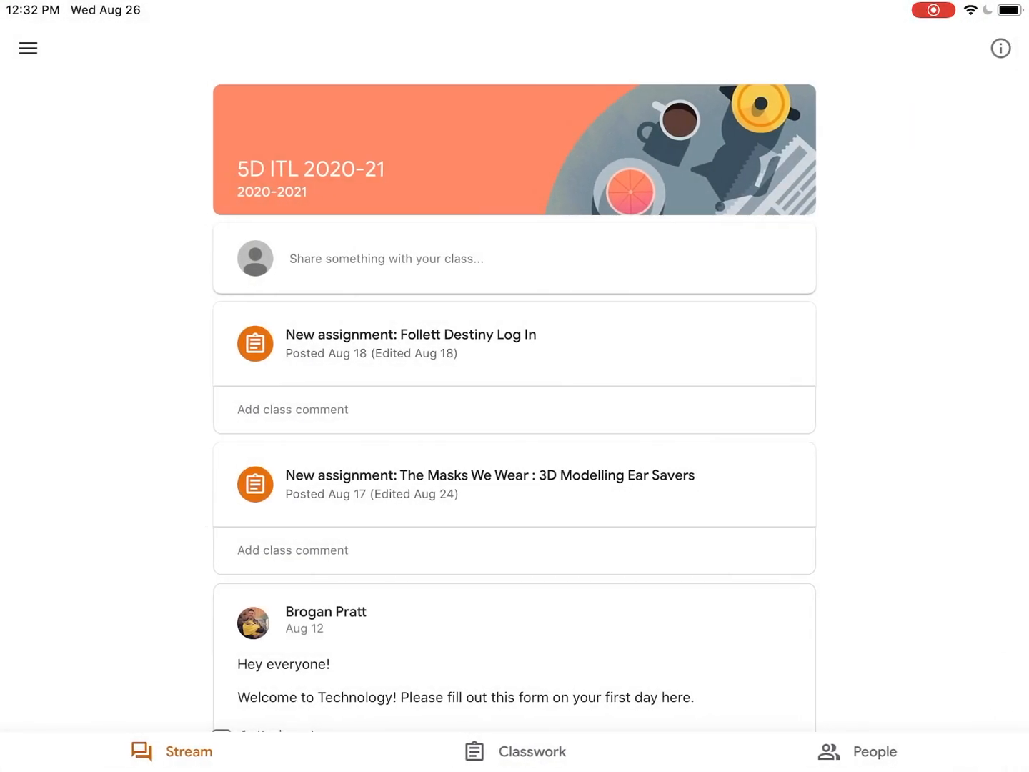
{"action": "left_click", "coordinate": [514, 752]}
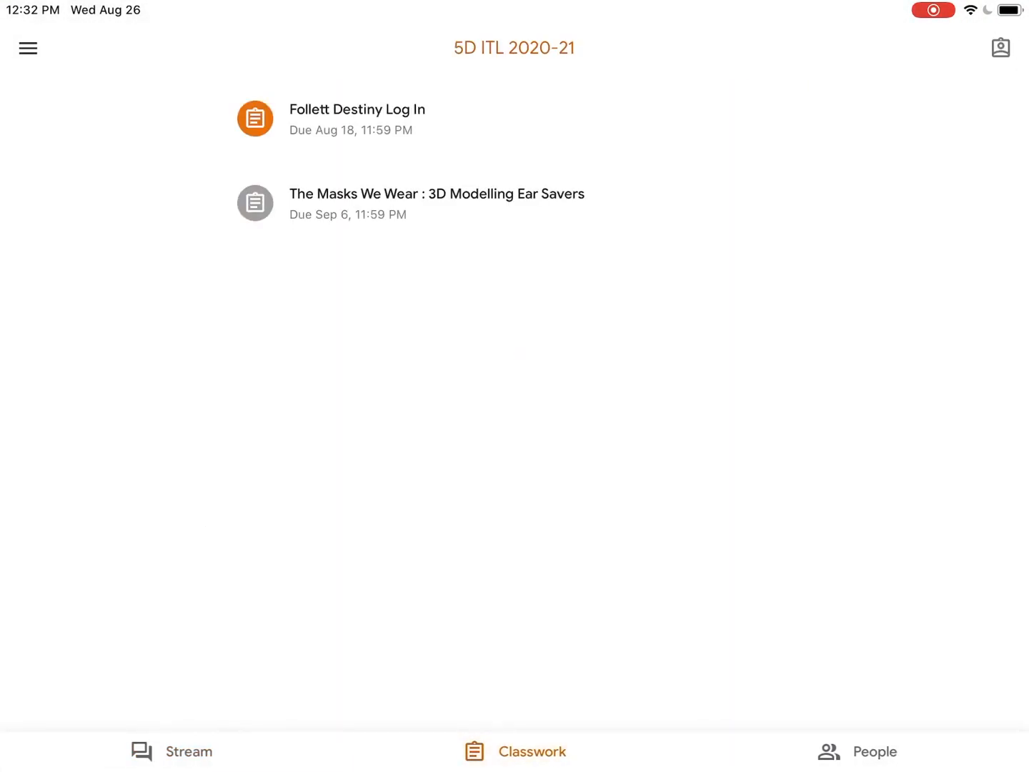